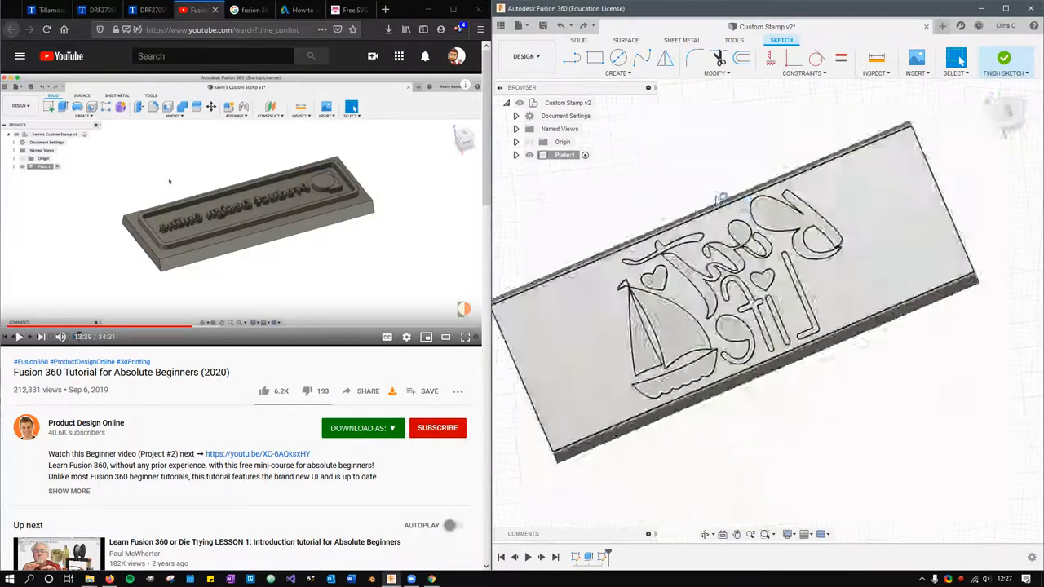
Begin an Extrude on the sailboat and 'Best Life' lettering outline profiles.
click(571, 58)
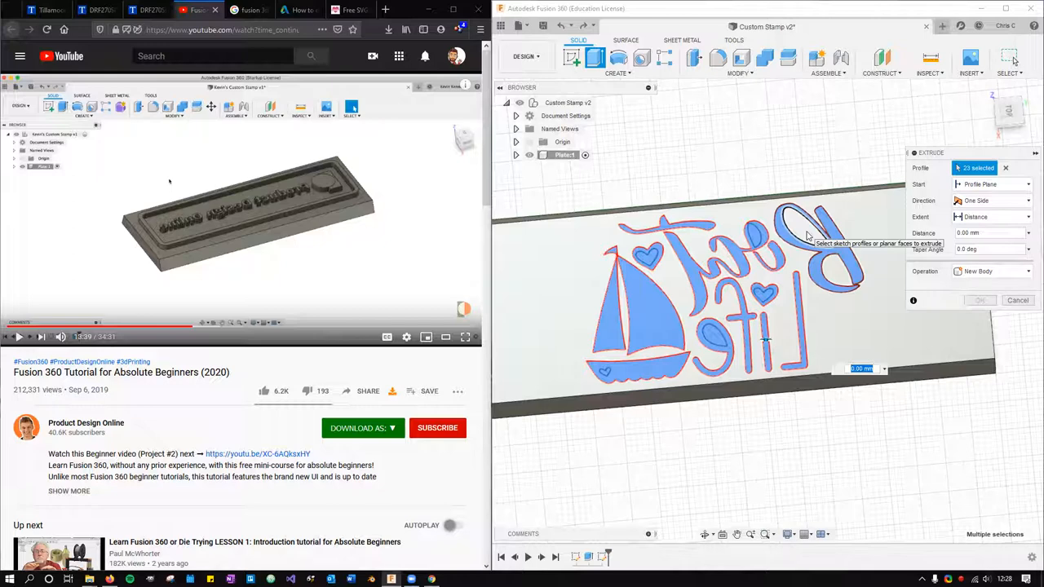
Adjust the selected outline profiles and preview a 2 mm Join extrusion onto the stamp base.
click(803, 225)
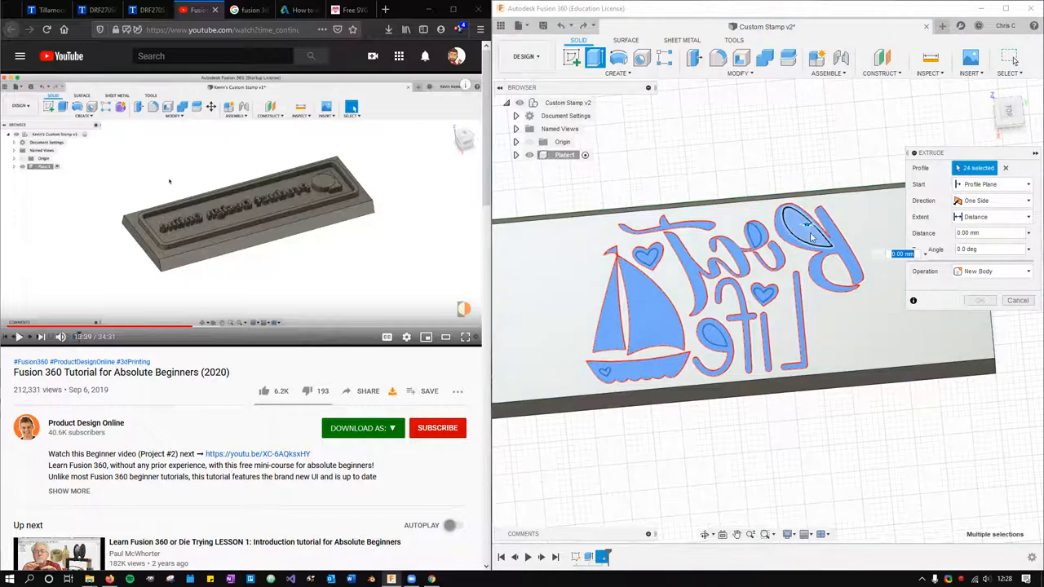
click(803, 228)
text(2)
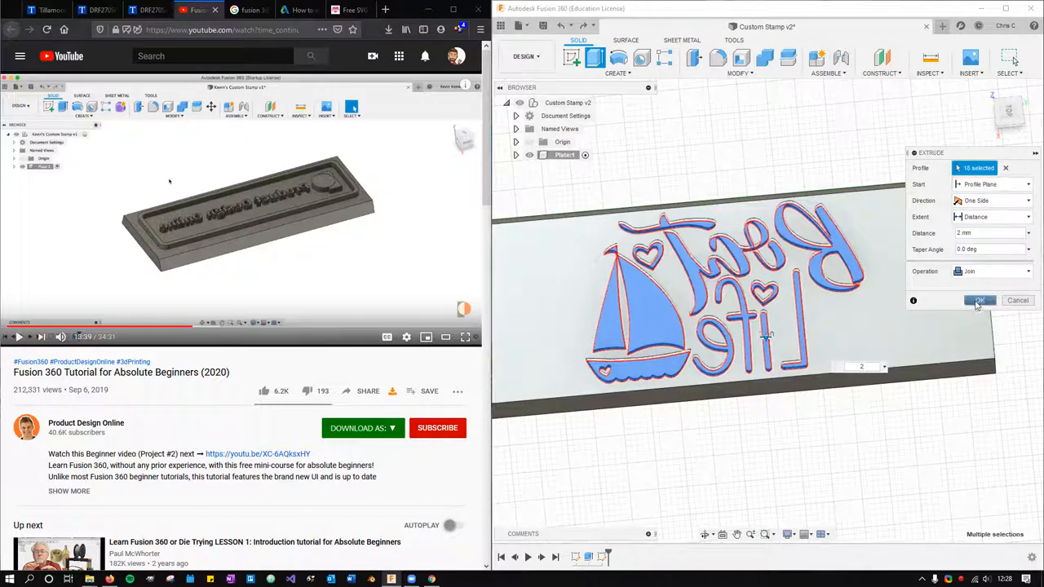
Apply the 2 mm relief extrusion and capture the components' current positions.
click(979, 300)
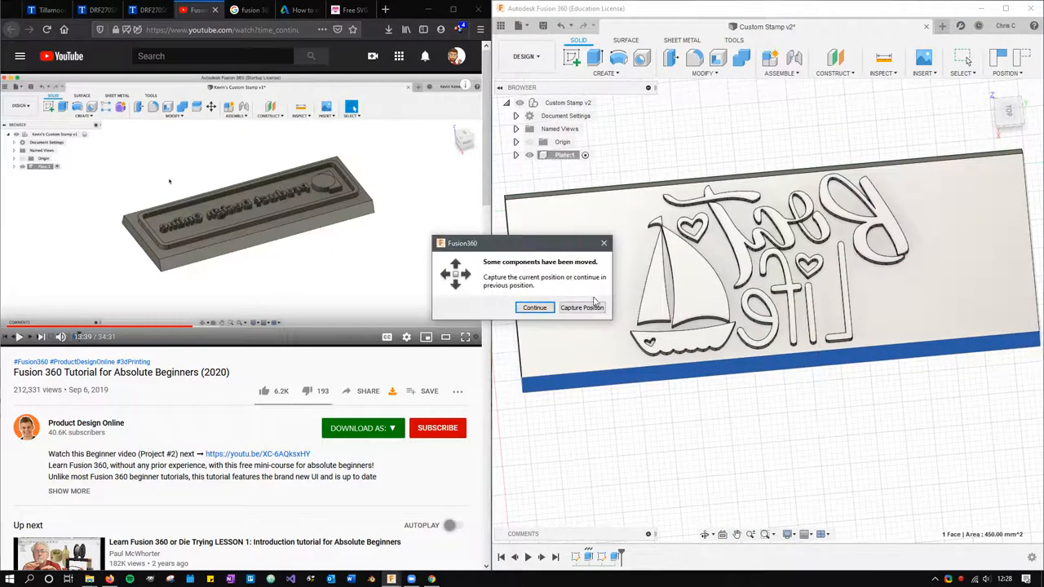
click(535, 307)
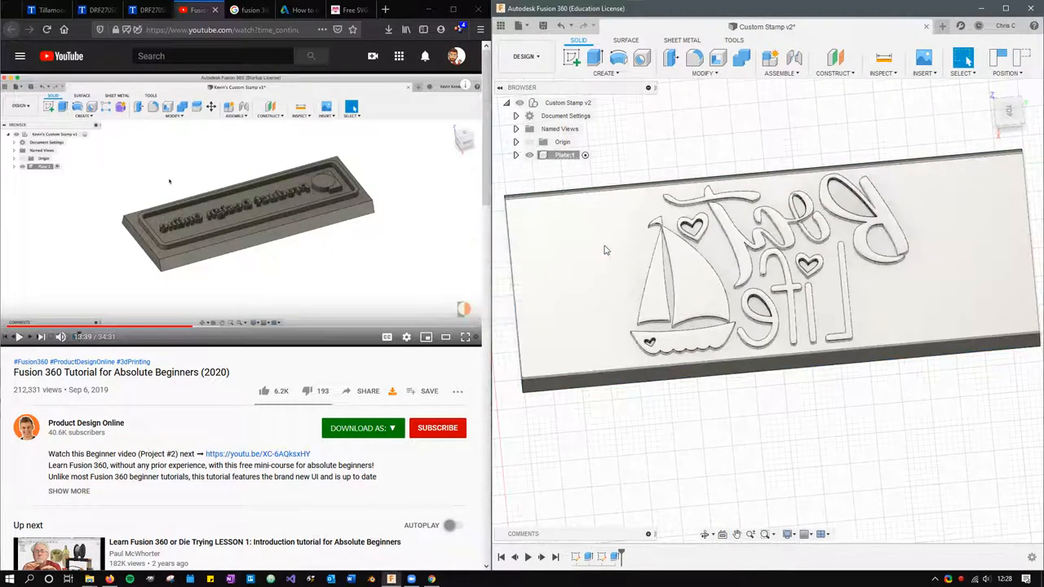